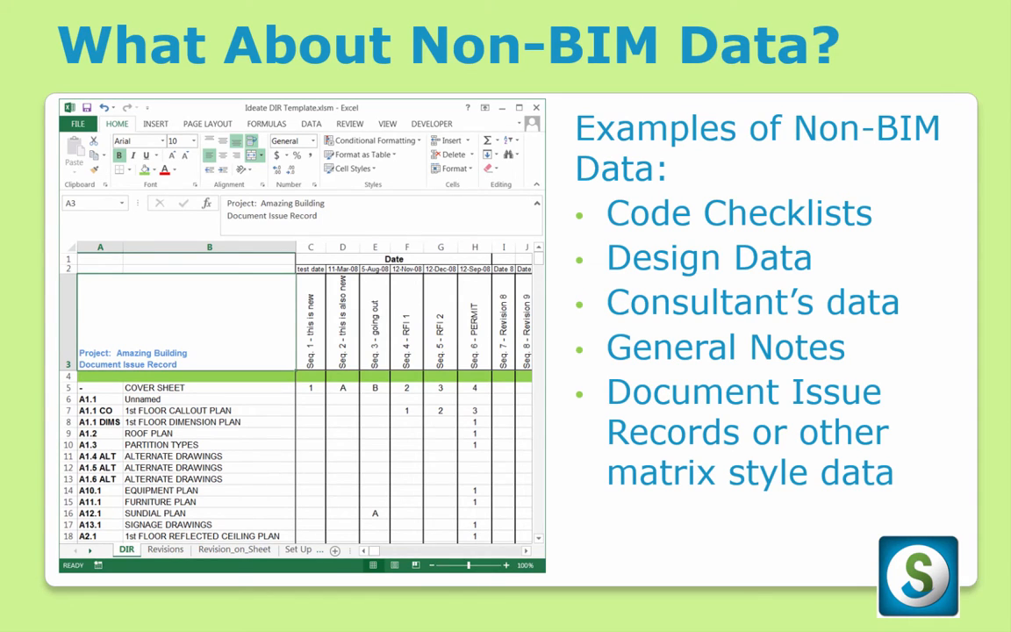
# Advance from the non-BIM data slide to the live Excel checklist demo
pyautogui.press('Right')
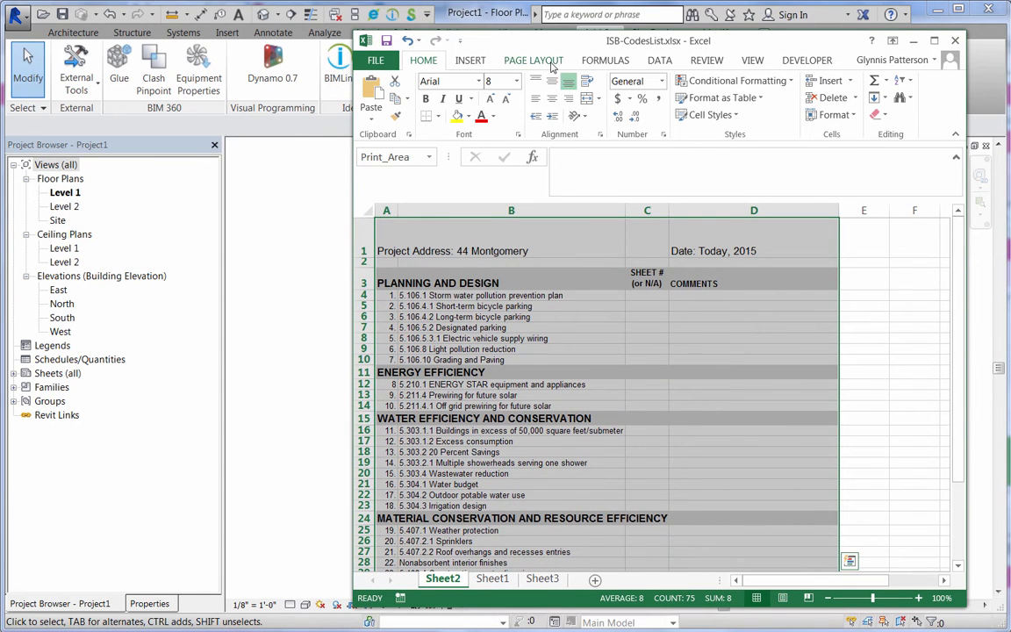
# Review the checklist's page layout options and close the ISB-CodesList workbook
pyautogui.click(533, 59)
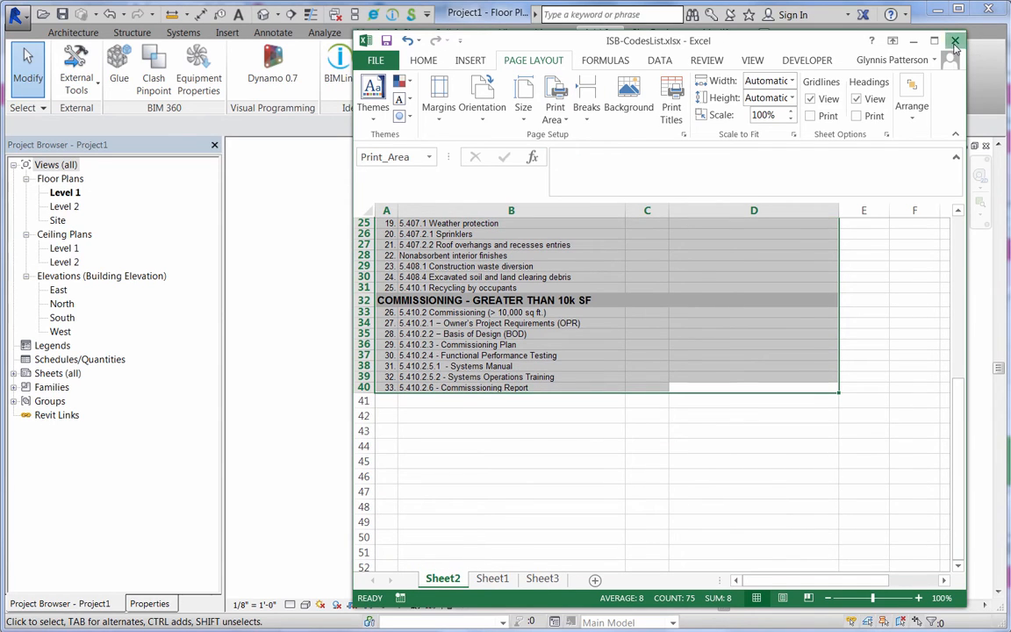
pyautogui.click(955, 42)
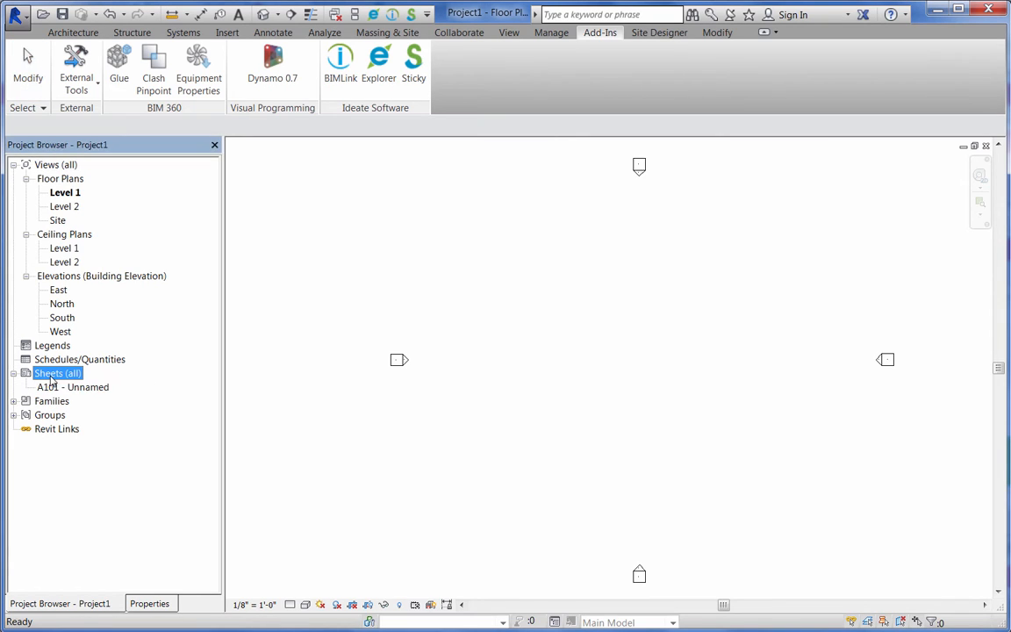
# Open sheet A101 and bring up the Ideate Sticky manager
pyautogui.doubleClick(74, 388)
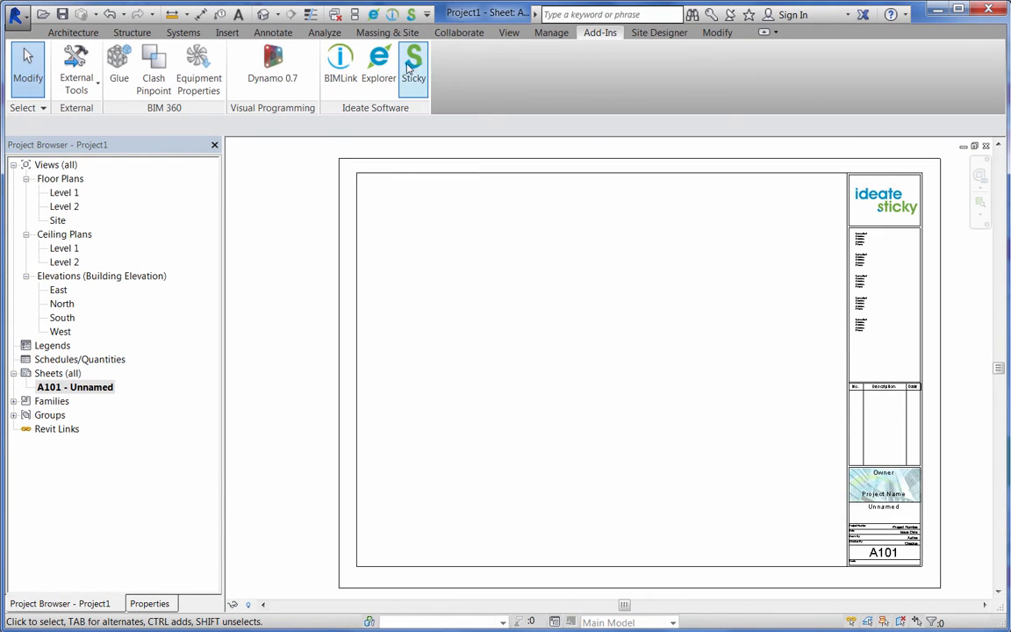
pyautogui.moveTo(414, 61)
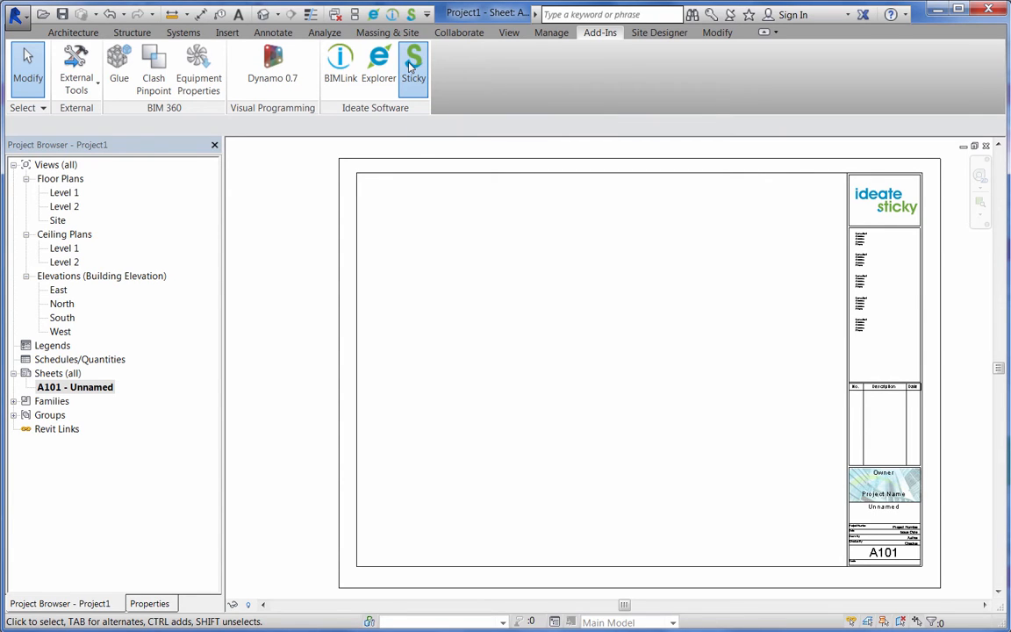
pyautogui.click(414, 62)
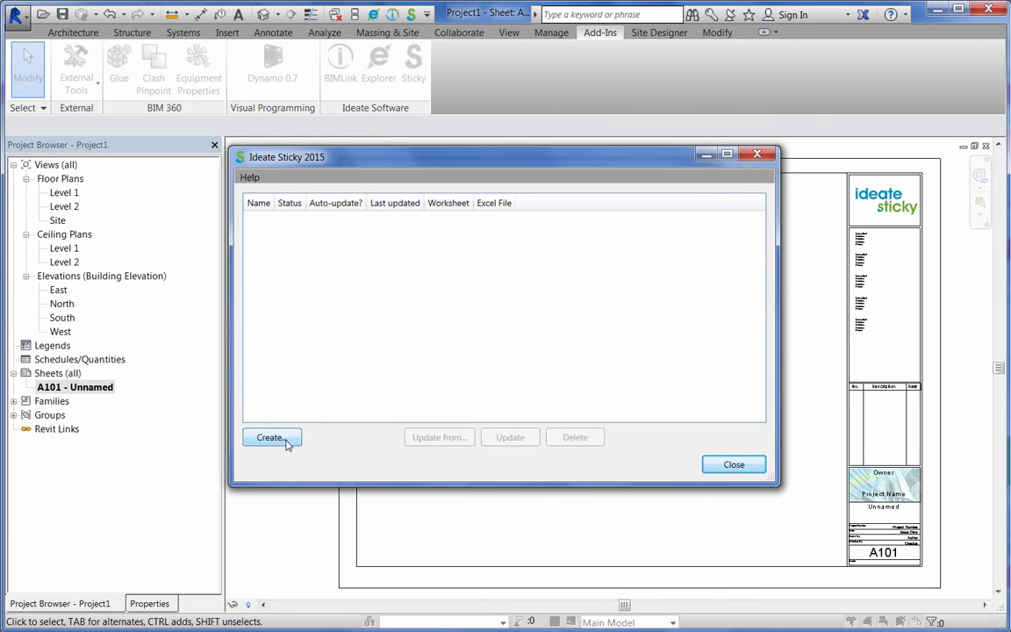
# Start a new sticky linked to ISB-CodesList.xlsx from the Ideate Sticky Samples folder
pyautogui.click(271, 437)
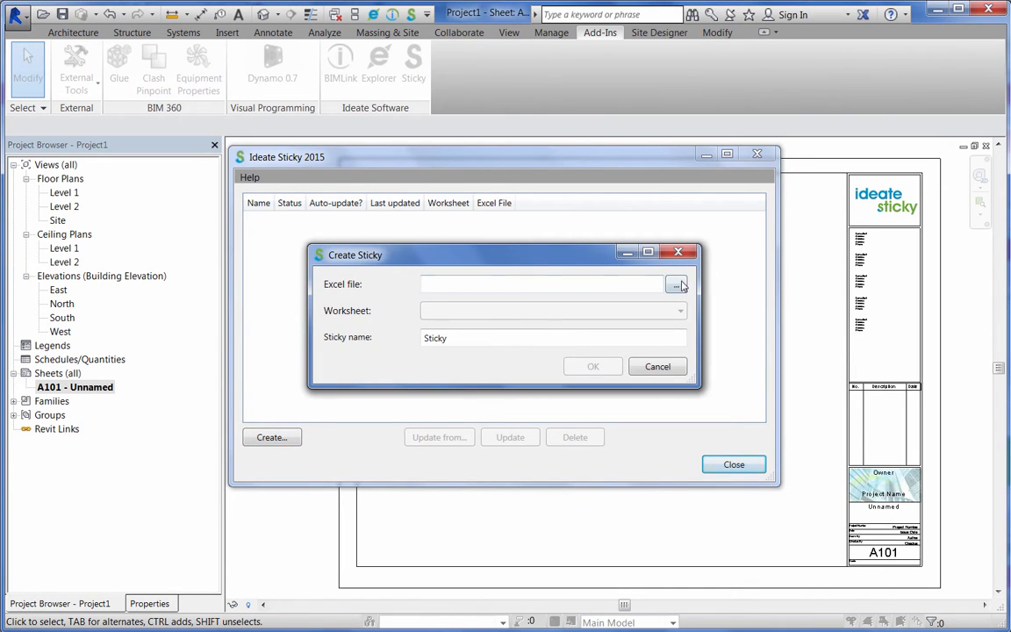
pyautogui.click(677, 285)
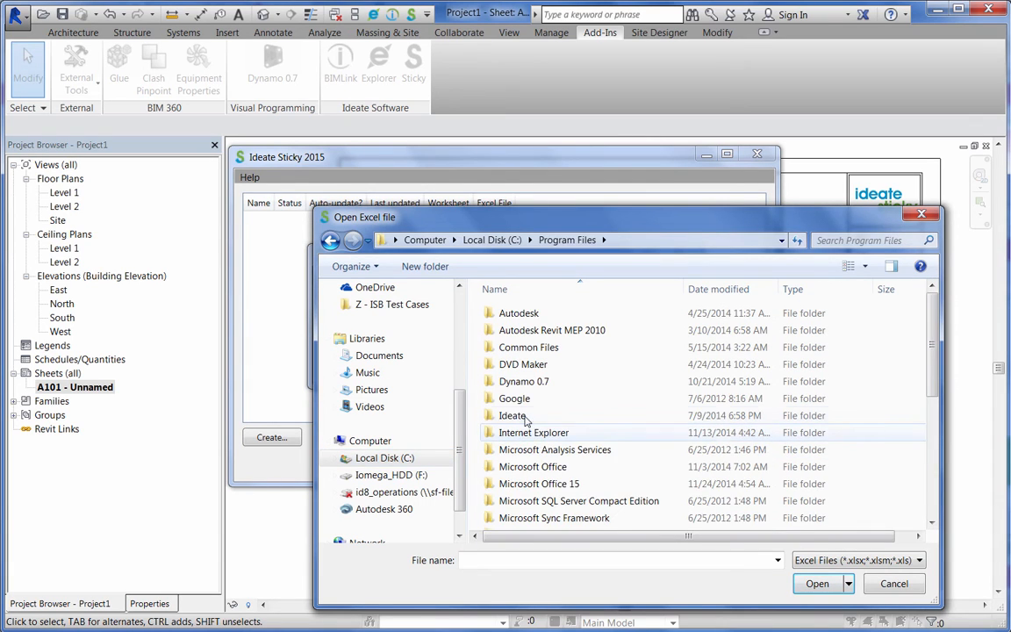
pyautogui.doubleClick(513, 414)
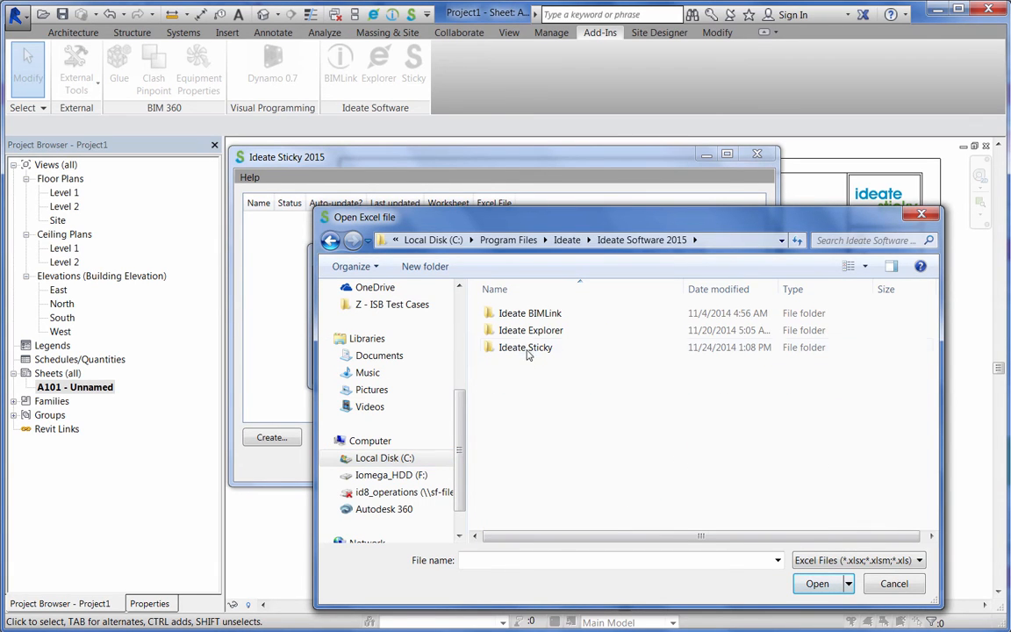
pyautogui.doubleClick(526, 347)
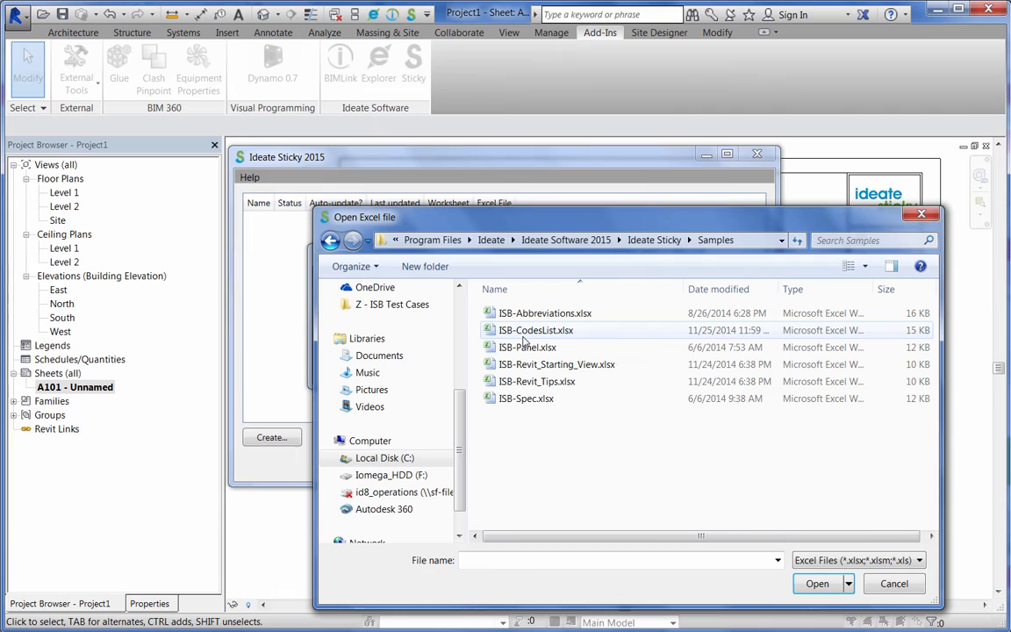
pyautogui.click(537, 330)
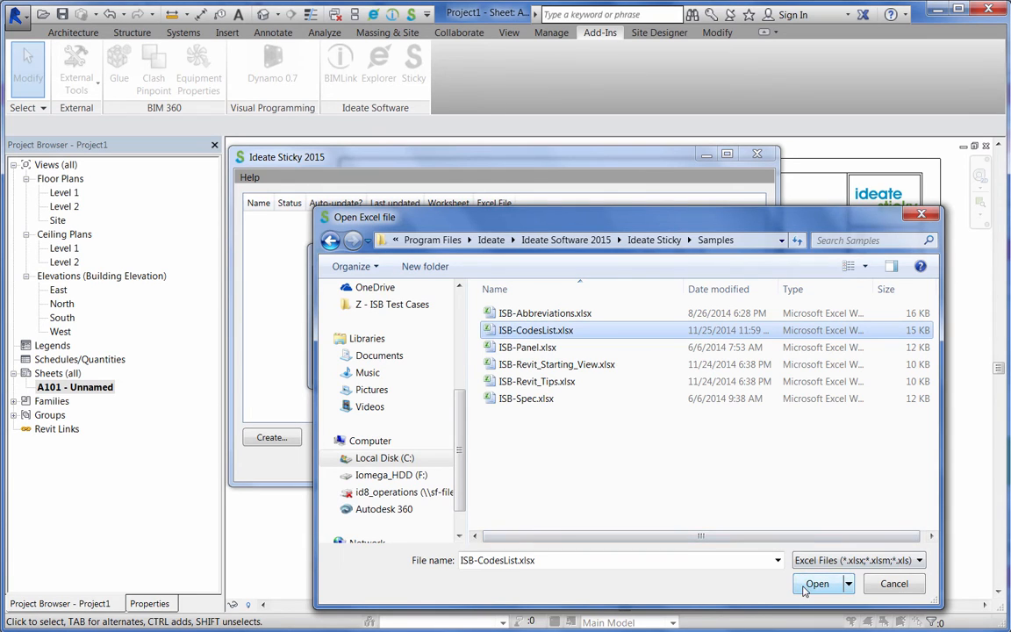
pyautogui.click(815, 583)
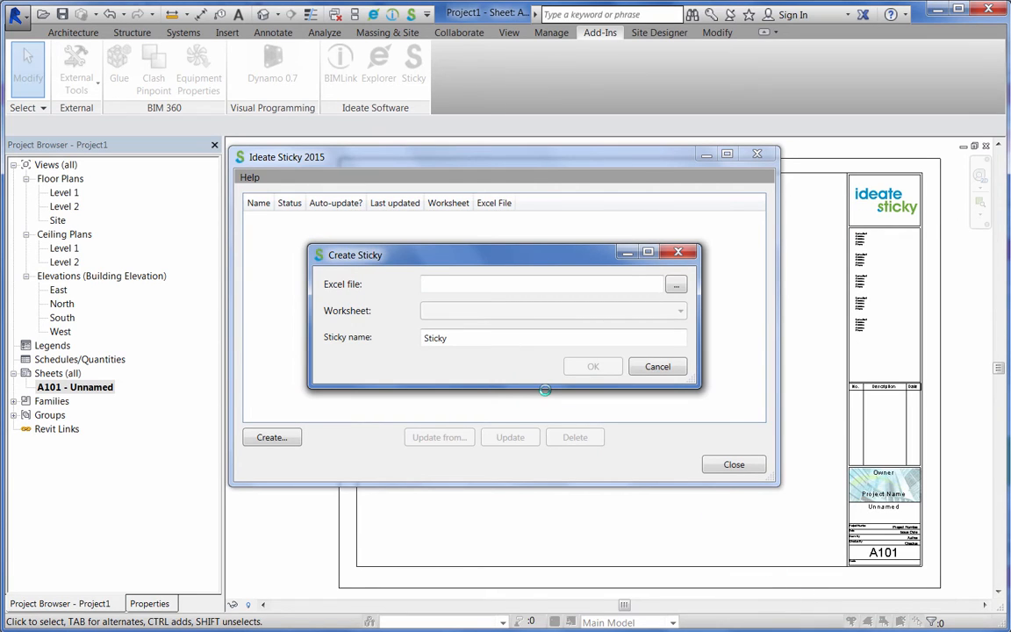
# Link worksheet Sheet2, name the sticky 'Code Checklist' and create it
pyautogui.click(676, 283)
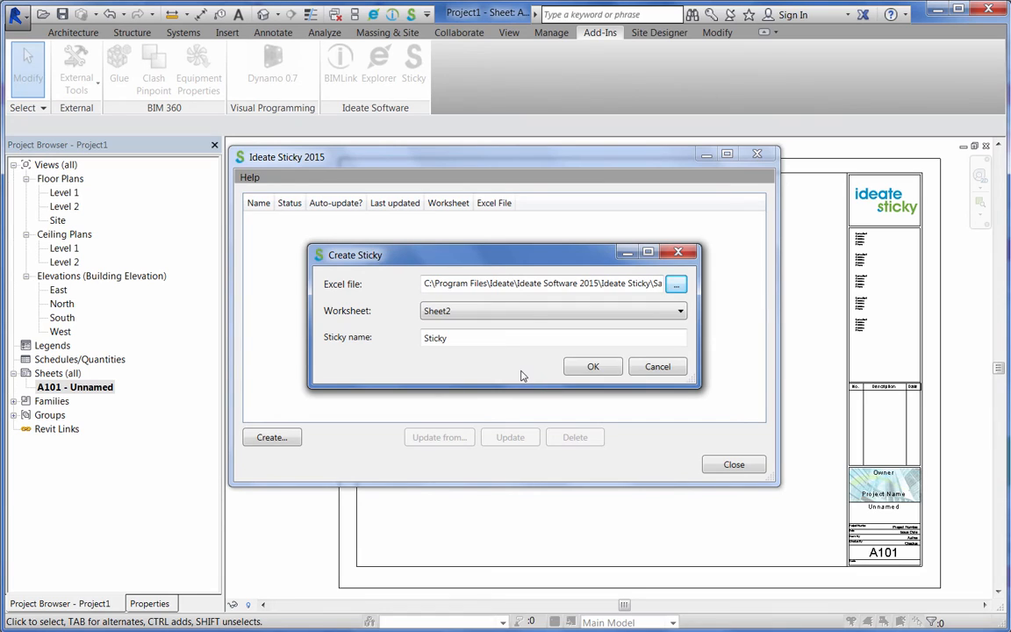
pyautogui.click(680, 310)
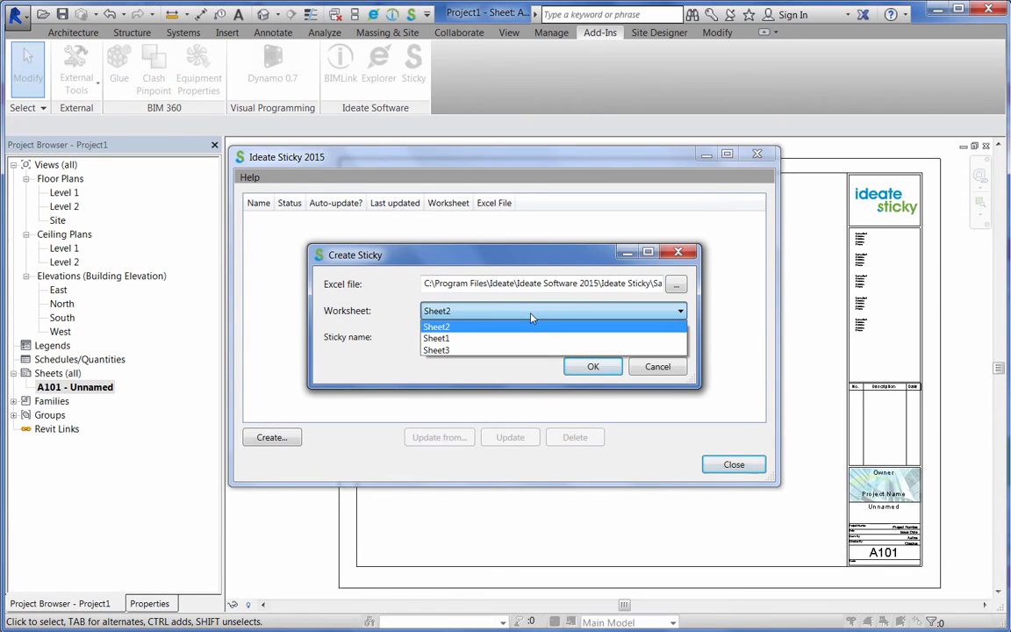
pyautogui.click(436, 325)
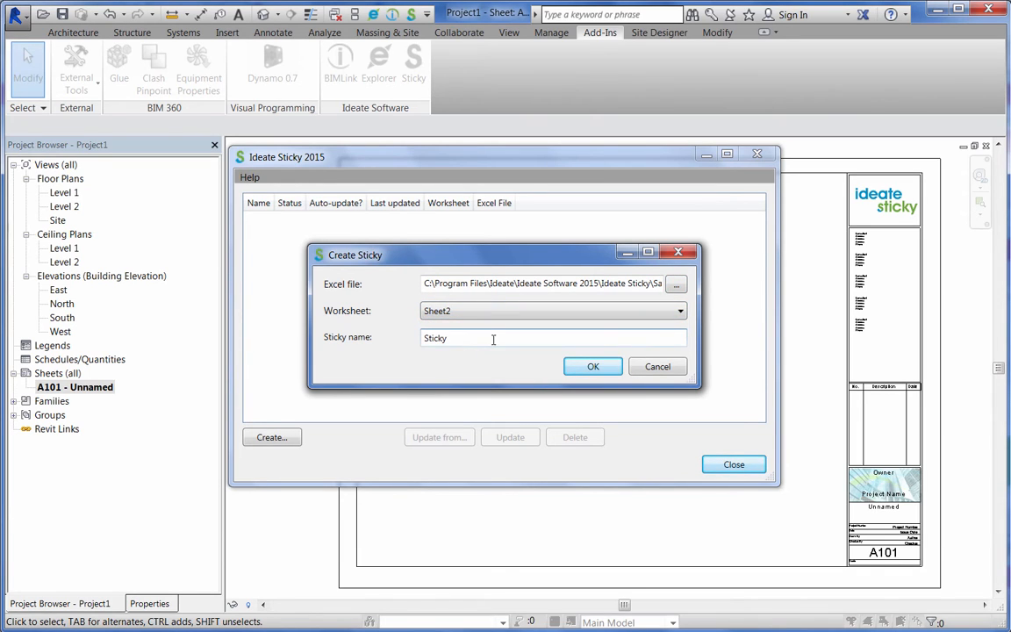
pyautogui.doubleClick(435, 337)
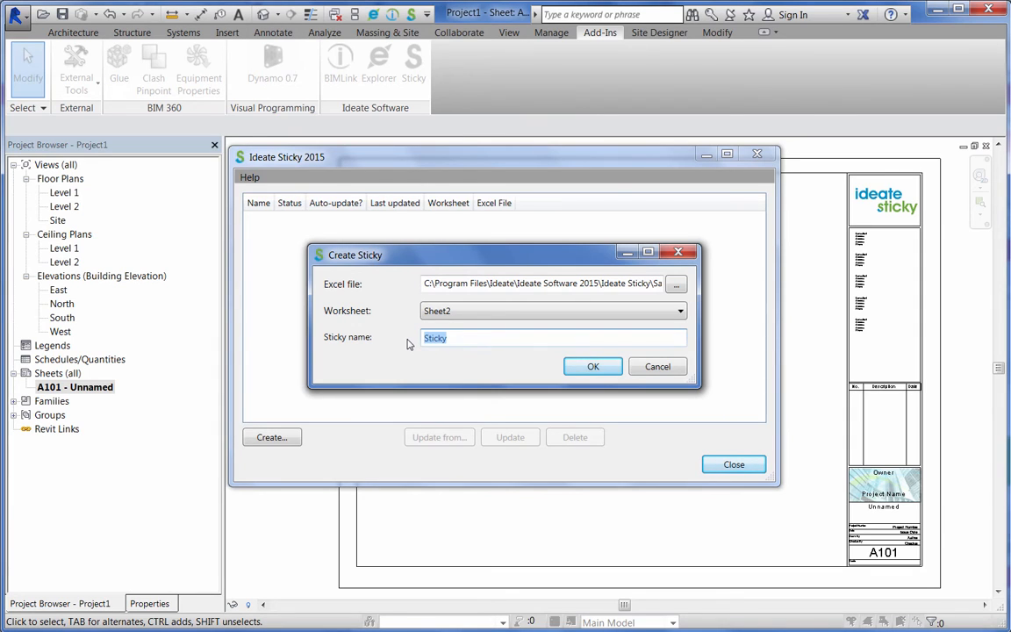
pyautogui.write('Code')
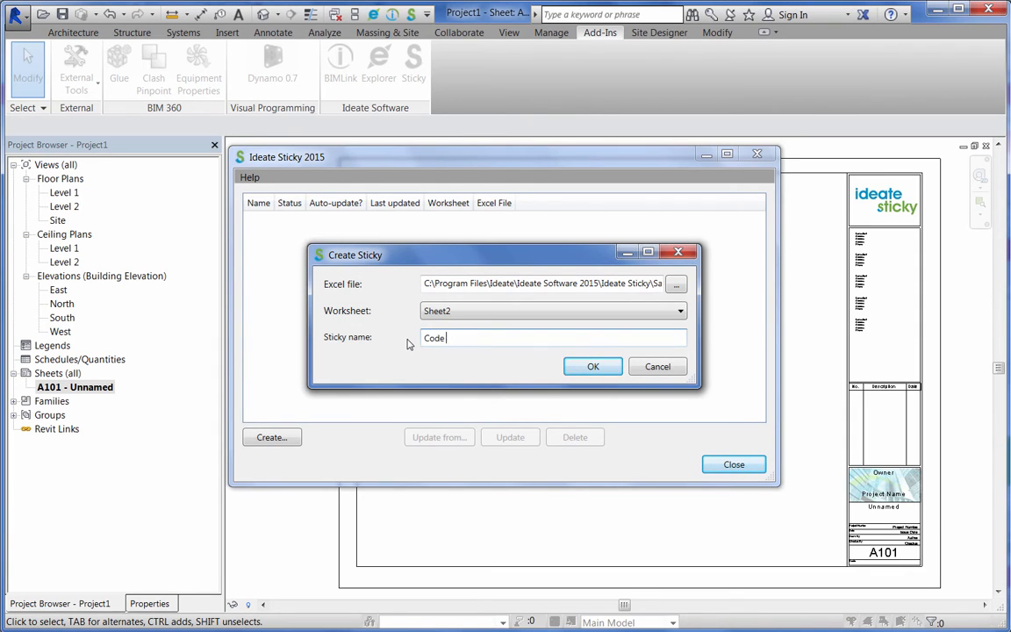
pyautogui.write('Checklist')
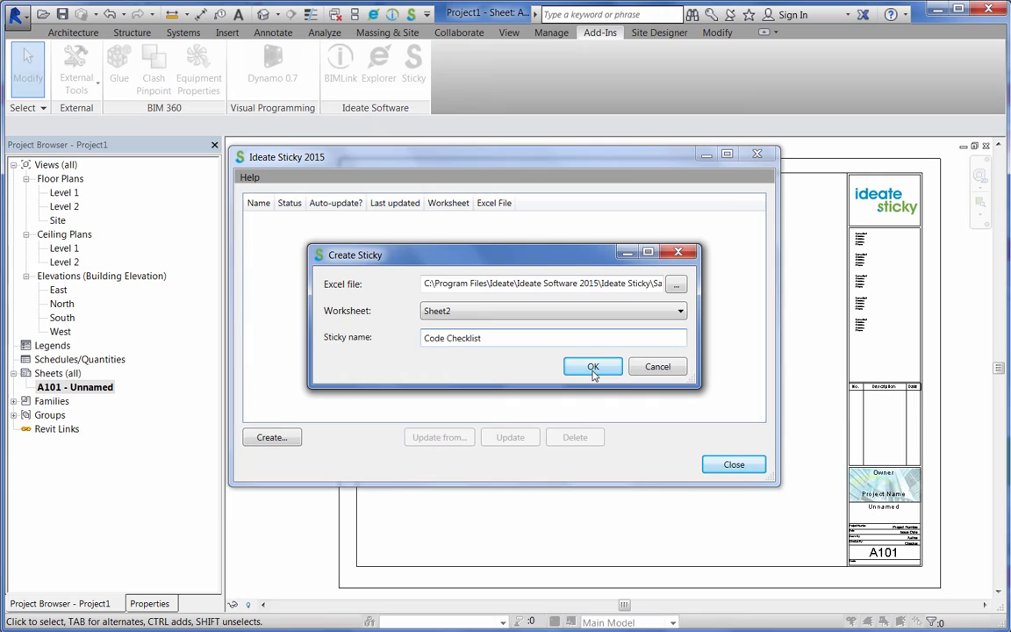
pyautogui.click(593, 367)
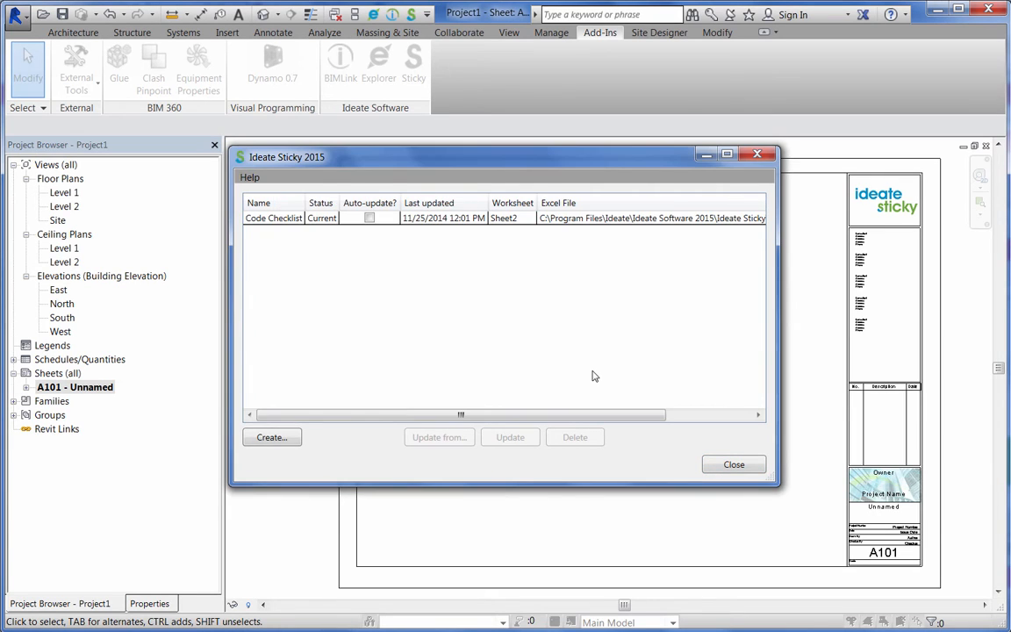
# Turn on Auto-update for the Code Checklist sticky and close the manager
pyautogui.click(368, 218)
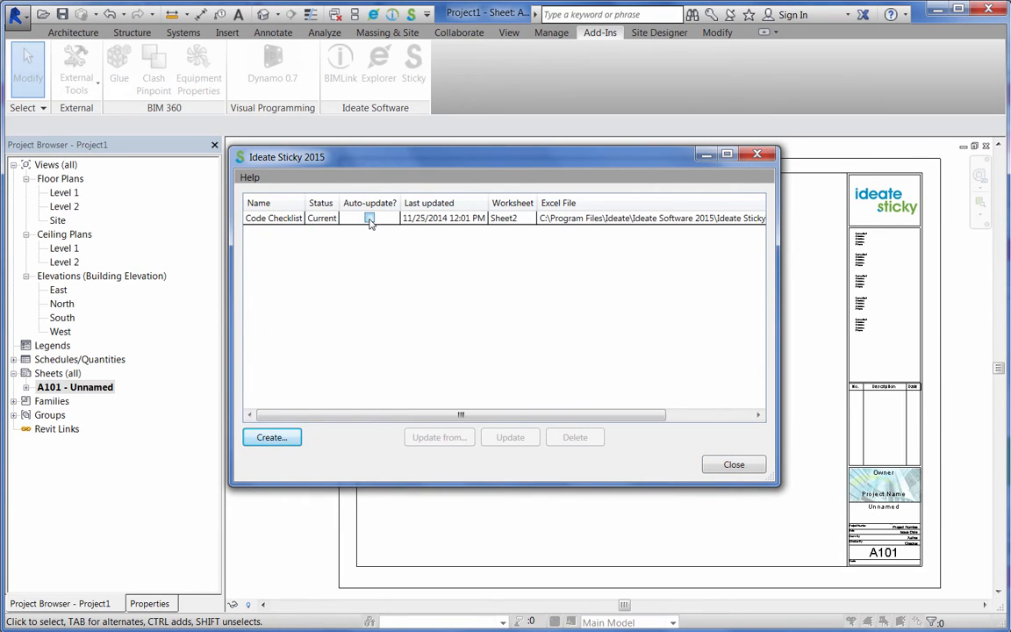
pyautogui.click(734, 464)
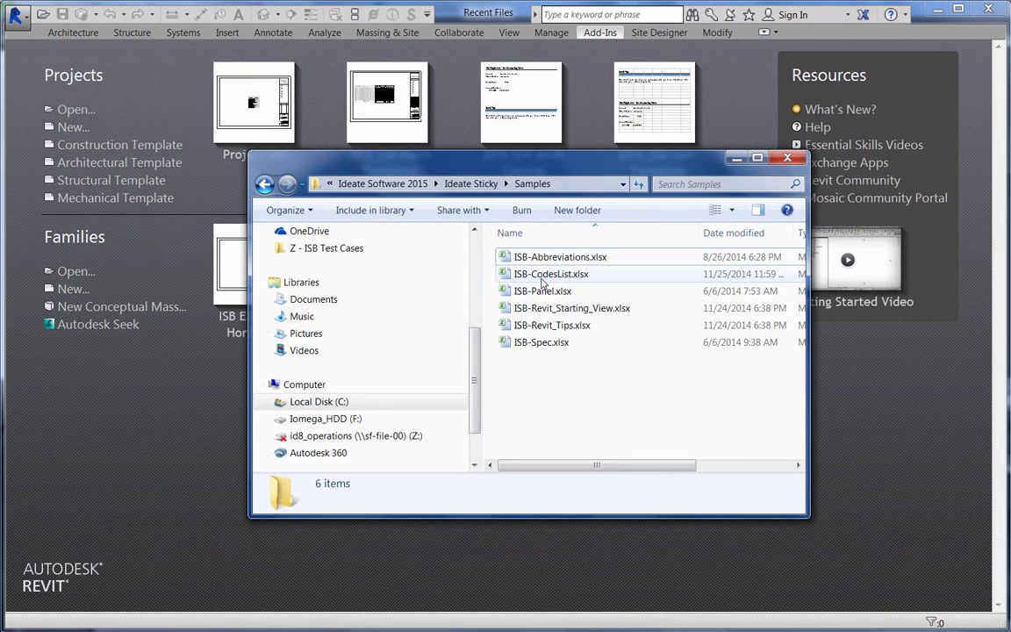
# Open ISB-CodesList.xlsx from the Samples folder in Excel
pyautogui.click(551, 274)
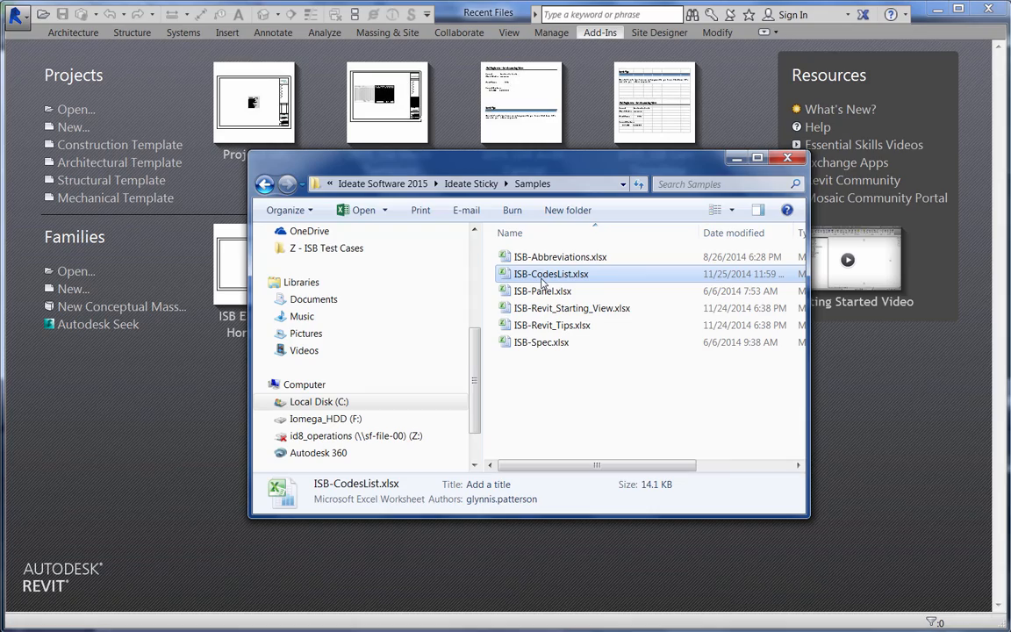
pyautogui.doubleClick(552, 274)
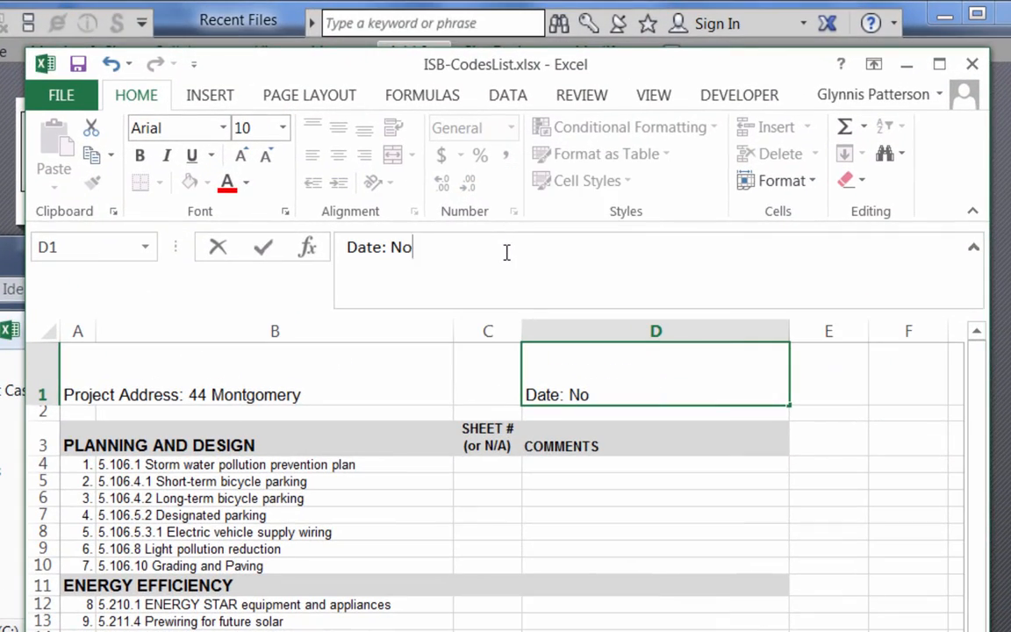
# Update the checklist date to November 25, 2014 and add sheet entry A1.2
pyautogui.write('vember 25, 2014')
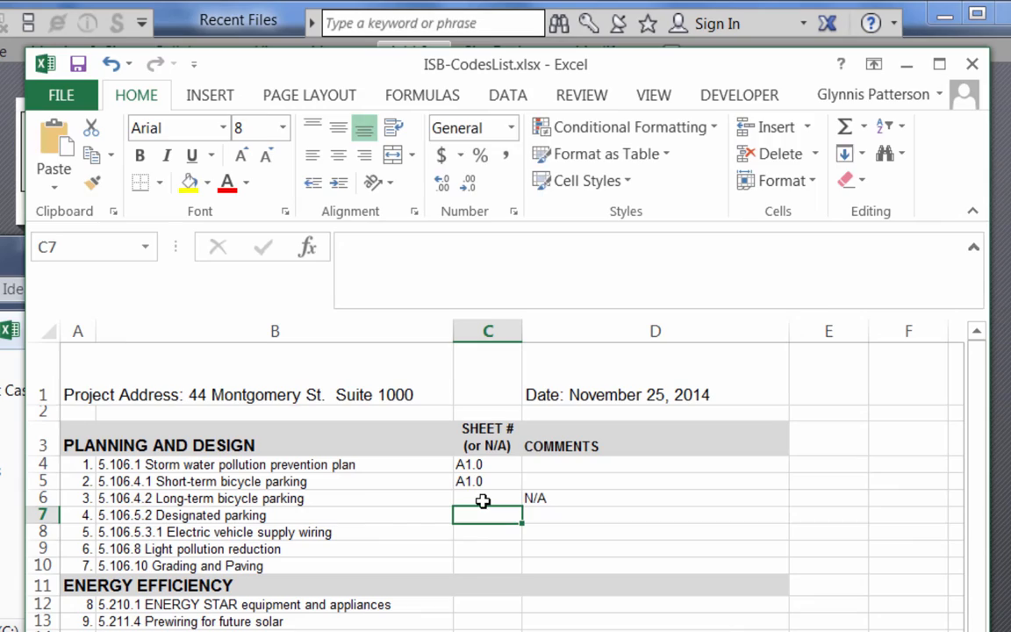
pyautogui.write('A1.2')
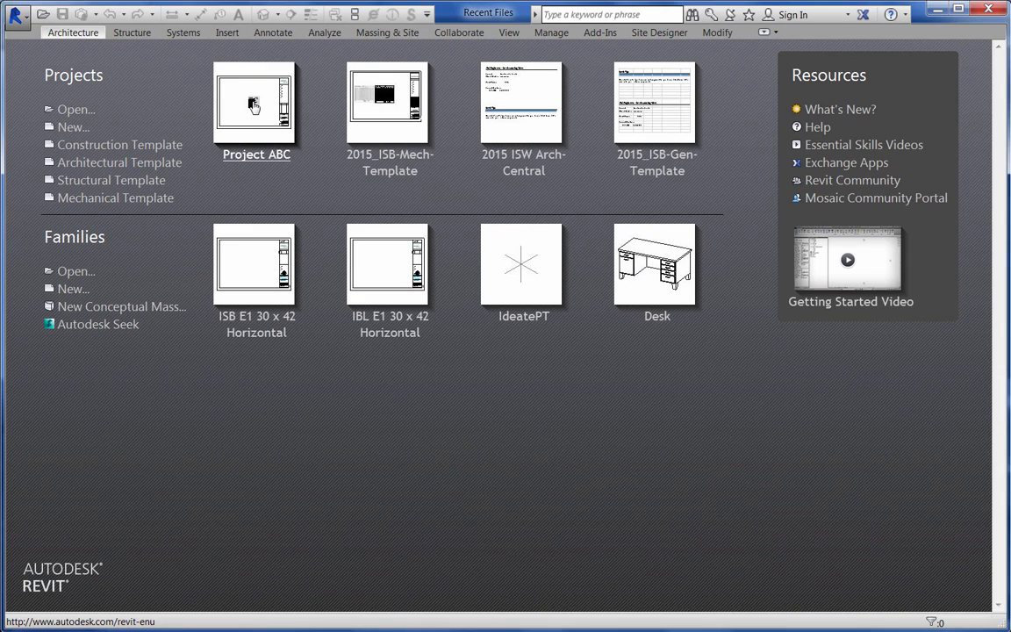
# Reopen Project ABC to see the sticky refreshed with the new address, date and A1.2
pyautogui.click(256, 104)
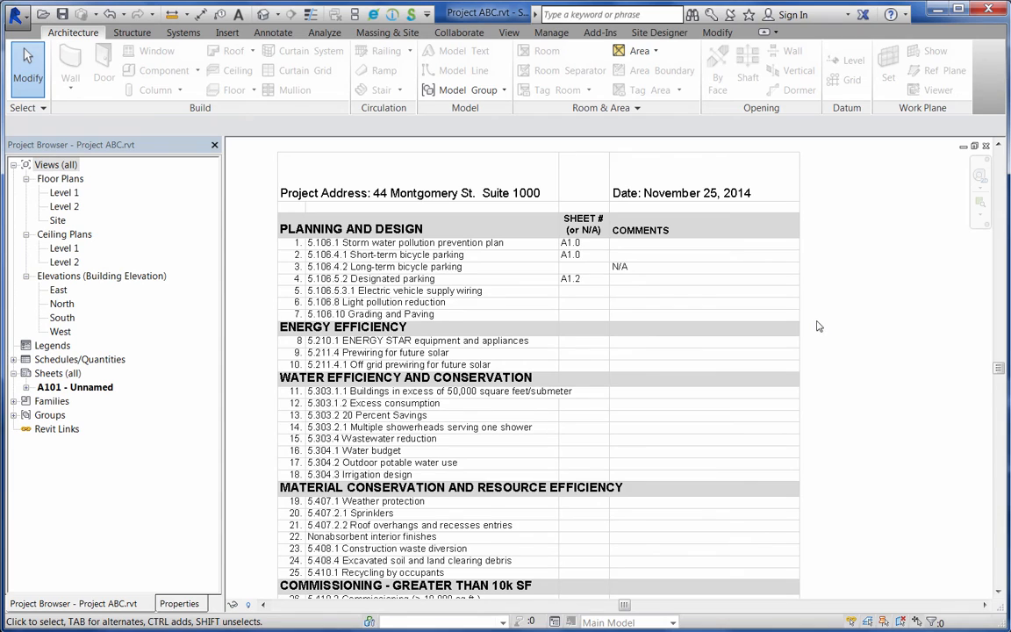
pyautogui.moveTo(811, 325)
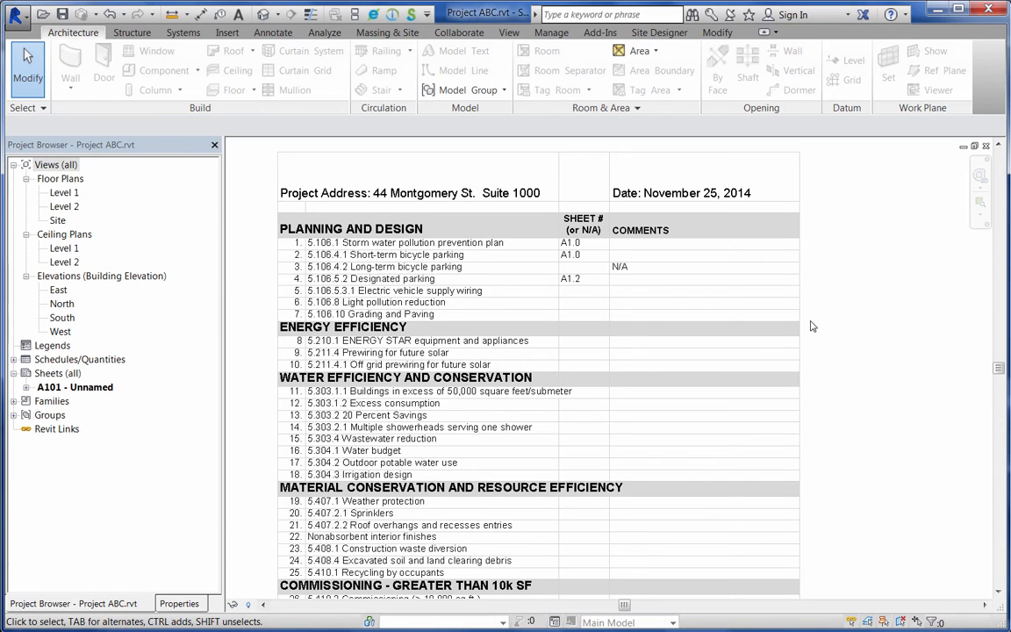